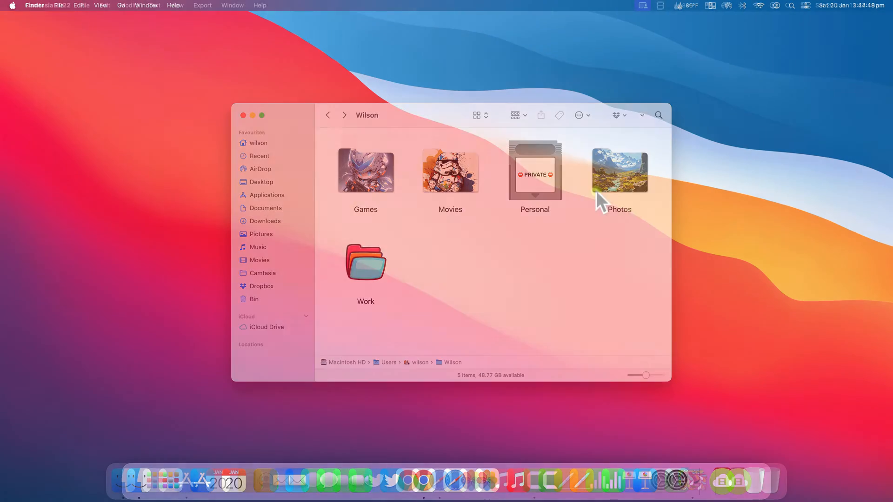
Bring up App Store results for "folders", showing Colorful Folders installed.
left_click(243, 115)
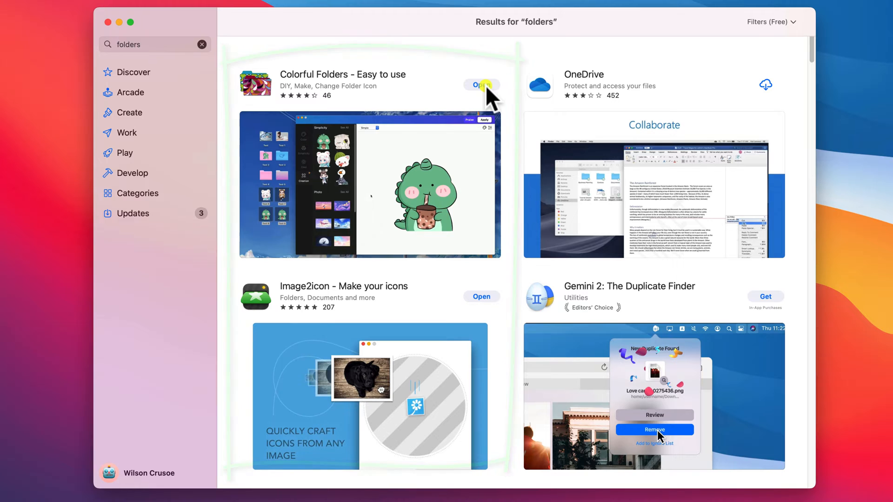
Apply the paint-splattered stormtrooper skin to the Movies folder in Colorful Folders.
left_click(481, 84)
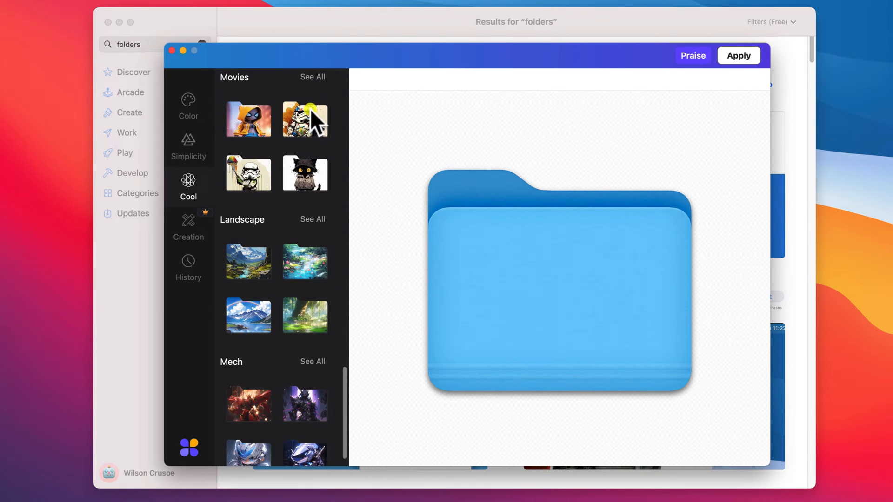
left_click(738, 55)
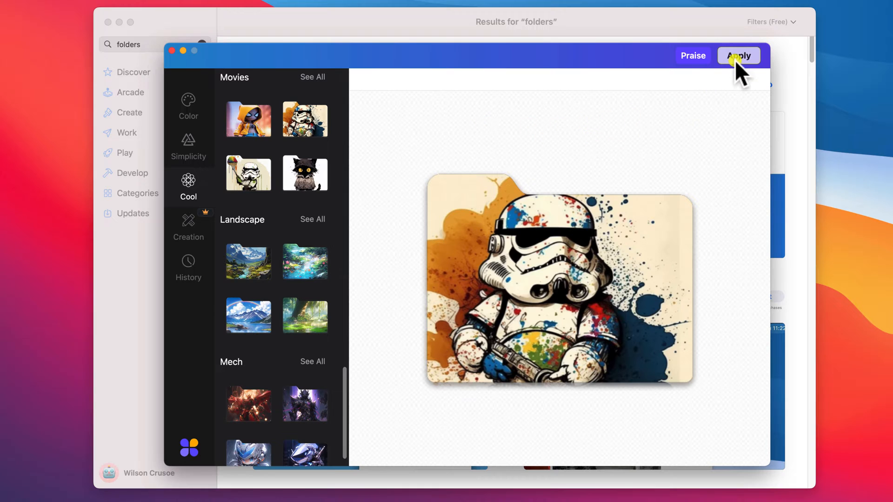
left_click(738, 55)
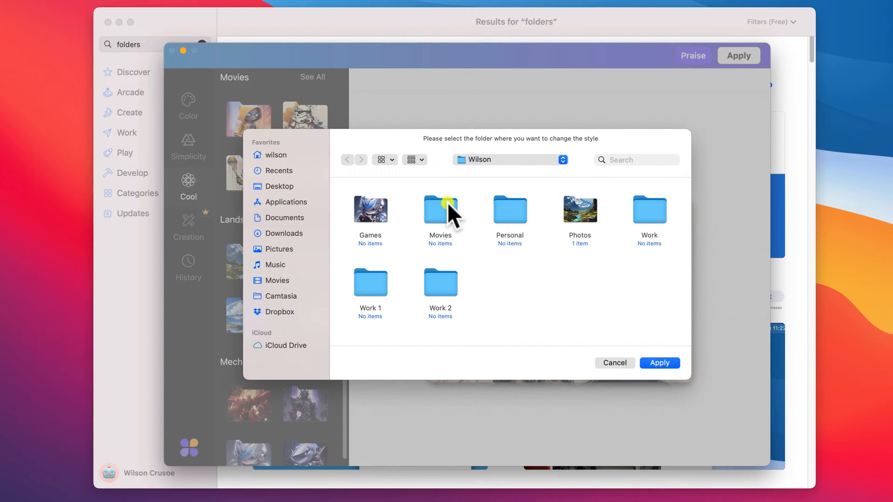
left_click(659, 363)
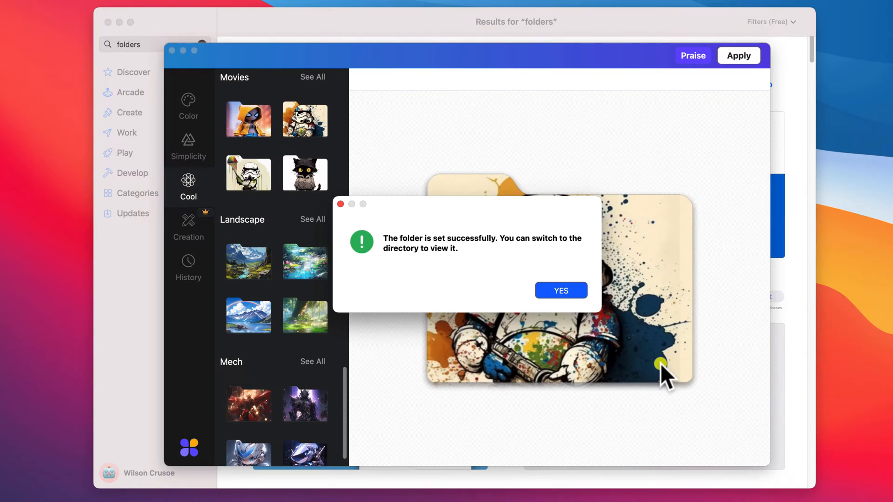
left_click(560, 291)
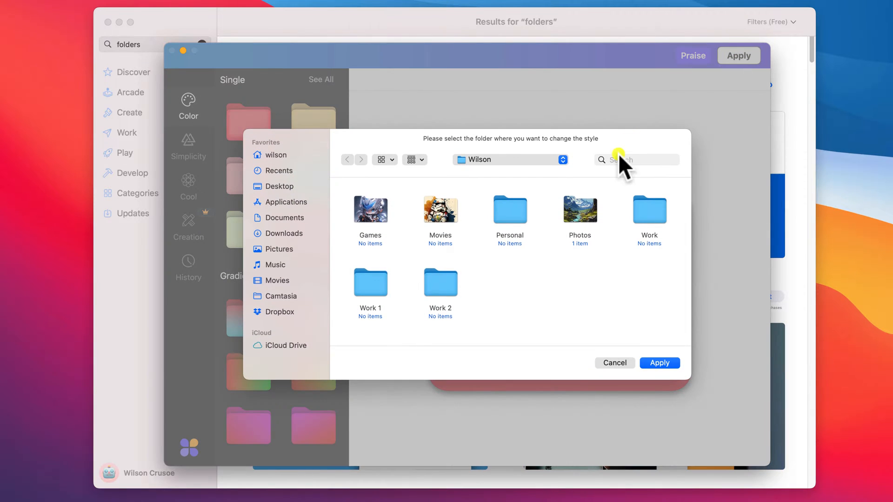
Apply solid red to the Work, Work 1 and Work 2 folders and confirm.
left_click(440, 283)
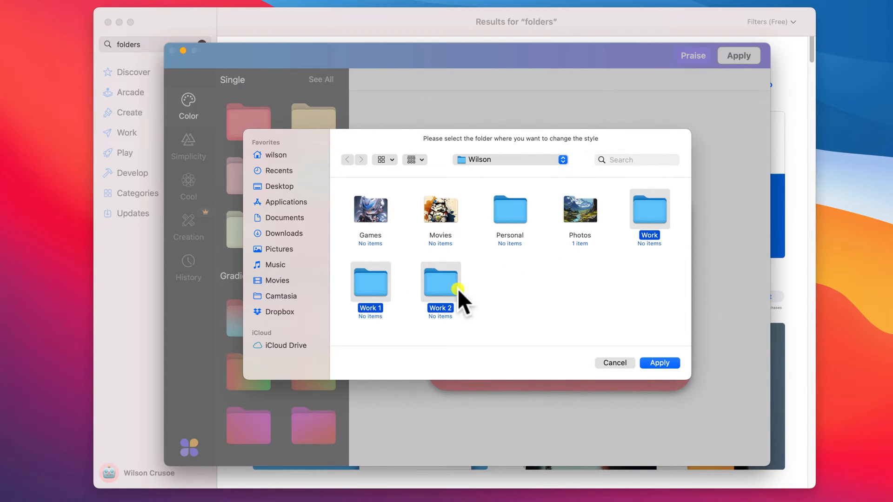
left_click(659, 363)
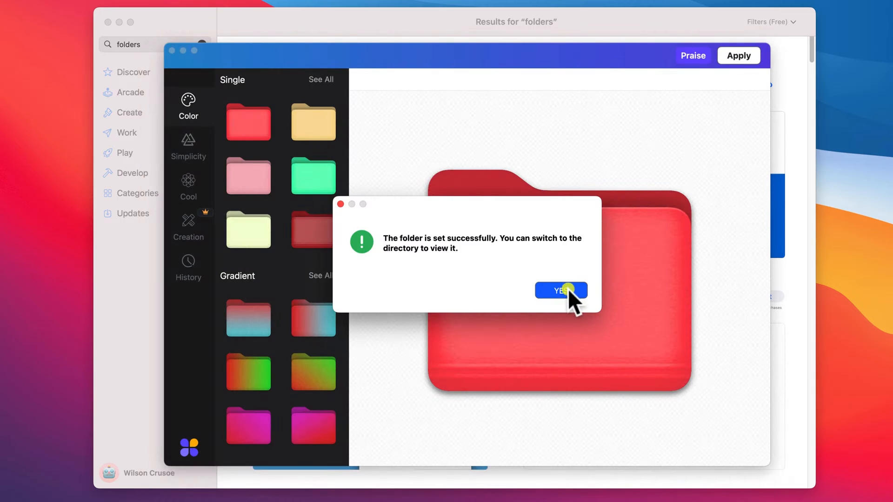
left_click(561, 290)
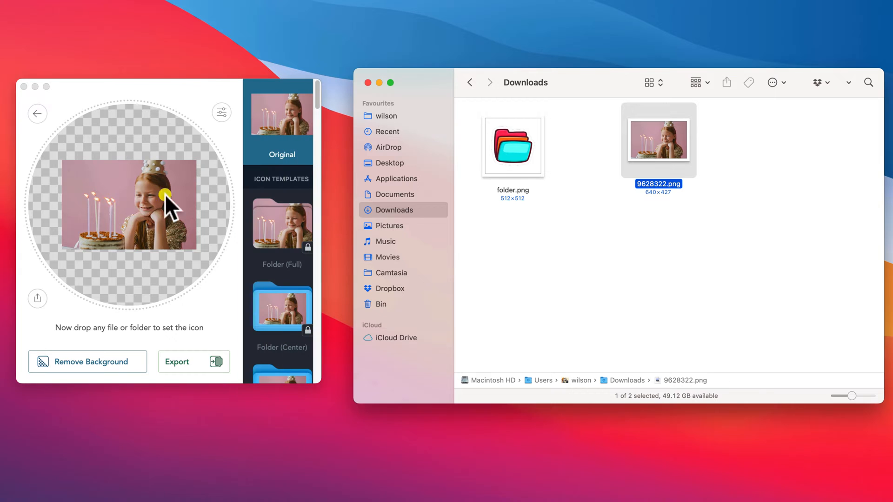
Apply the Stack template to 9628322.png and set it on the Sophie Birthday folder.
scroll("down", 3)
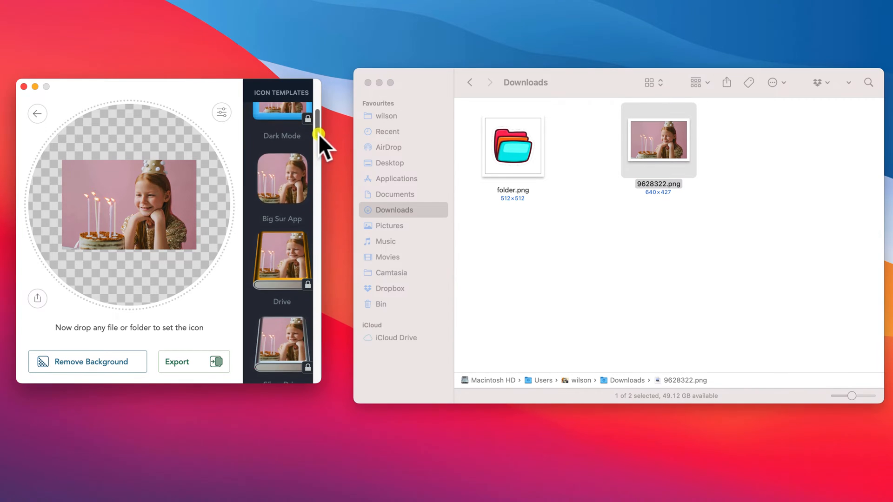
left_click(281, 214)
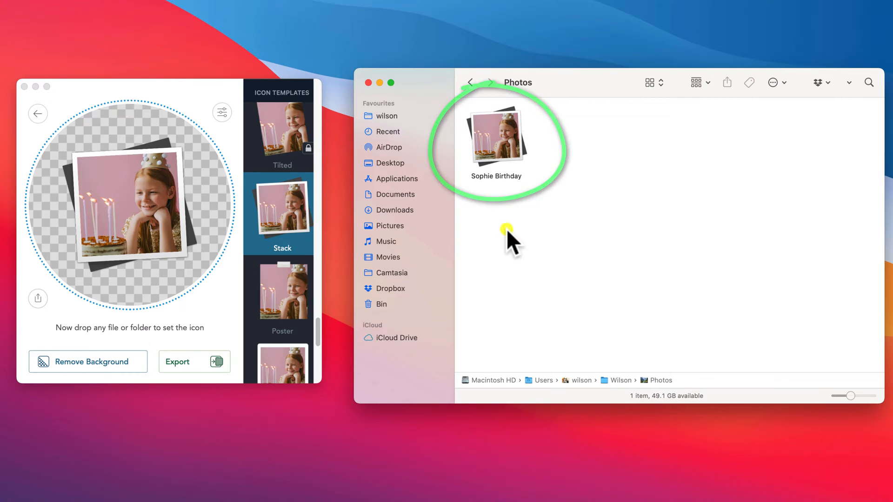
left_click(469, 81)
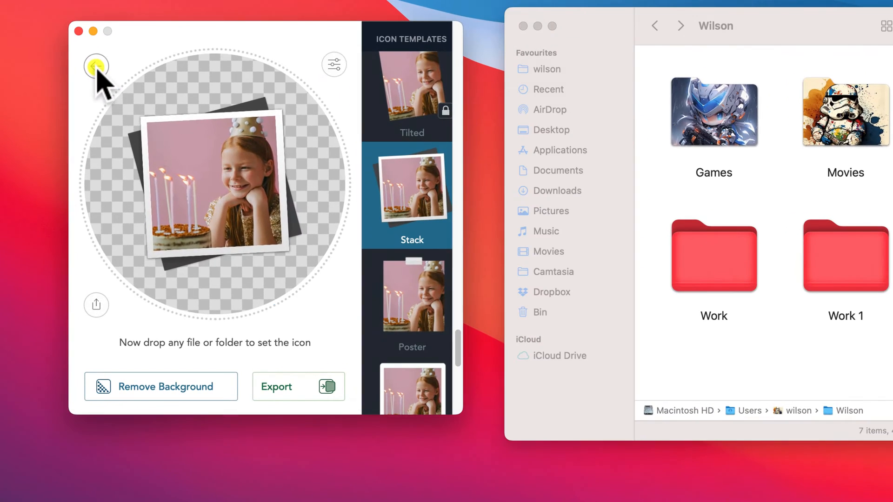
Set a Cartridge 2 "PRIVATE" text icon on the Personal folder.
left_click(96, 65)
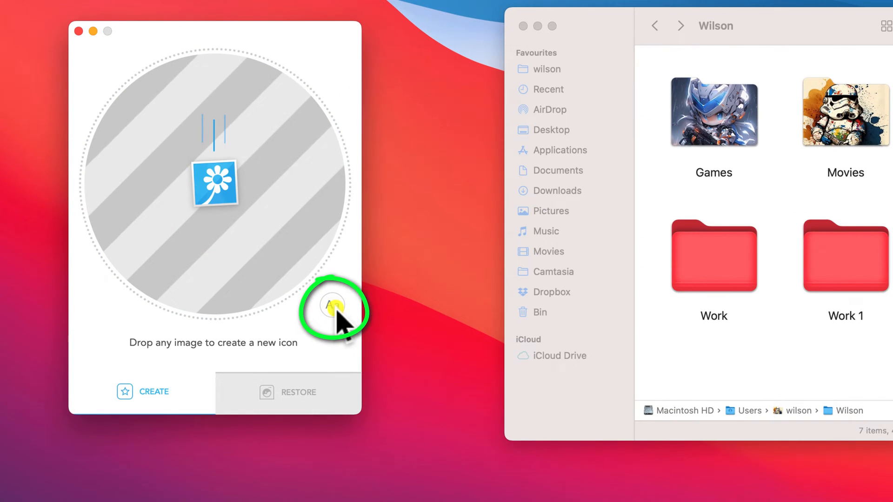
left_click(332, 305)
type("⛔ PRIVATE ⛔")
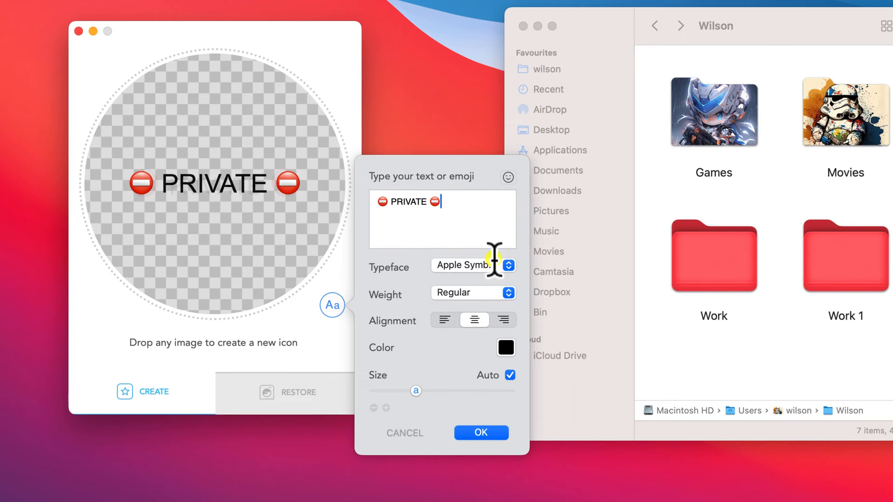
left_click(479, 433)
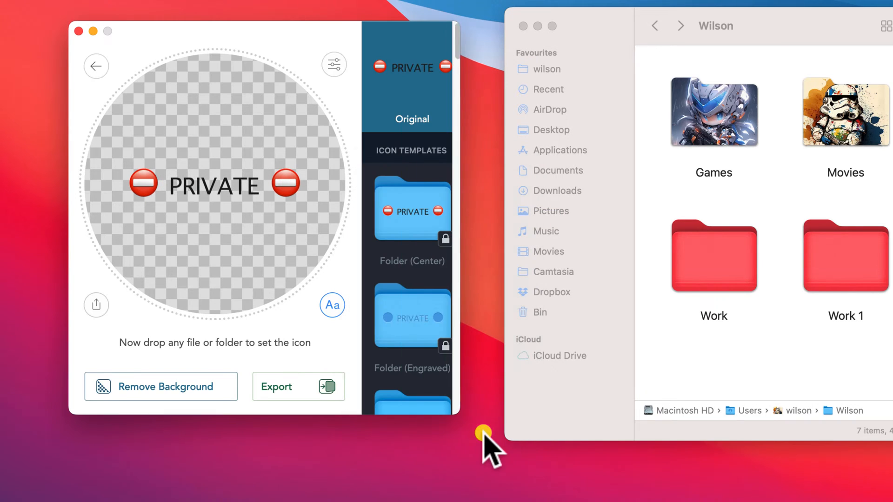
scroll("down", 3)
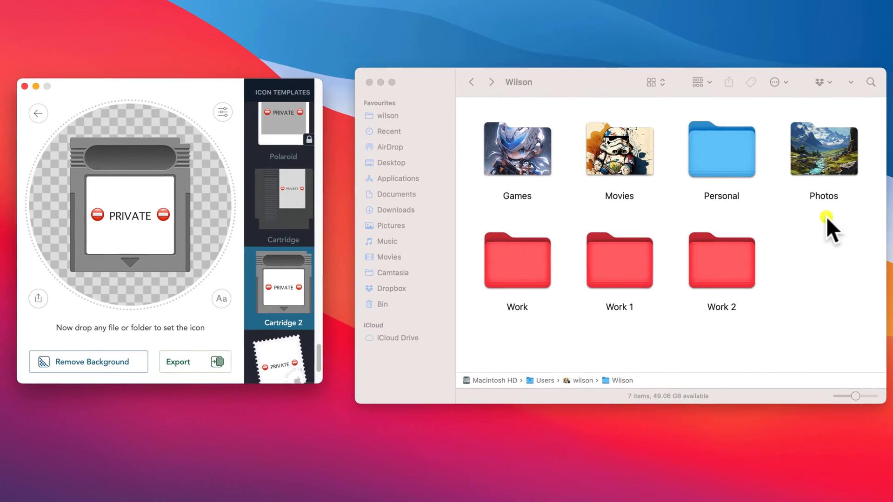
left_click_drag(720, 149, 265, 171)
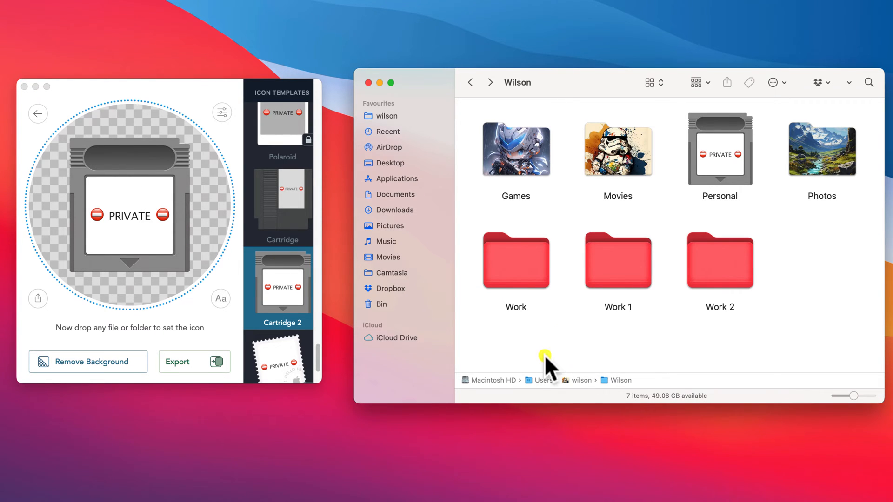
left_click(455, 481)
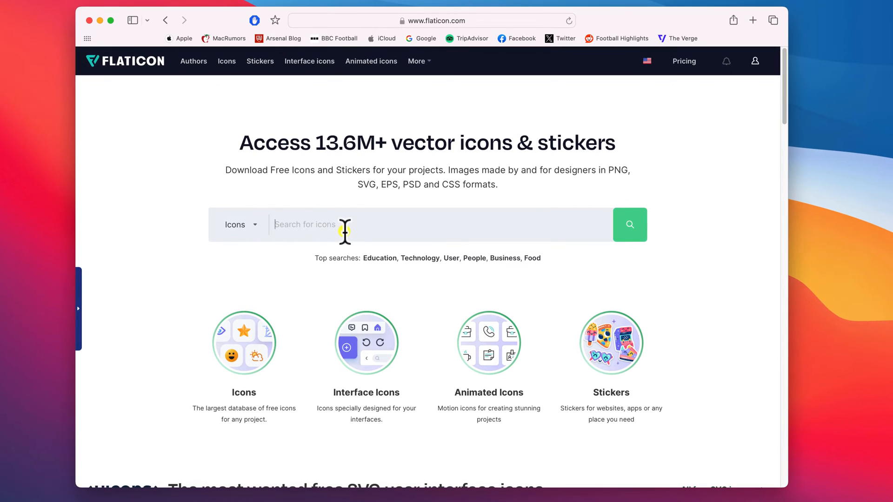
Search Flaticon stickers for "folders" and open the layered red-cyan folder sticker.
type("folders")
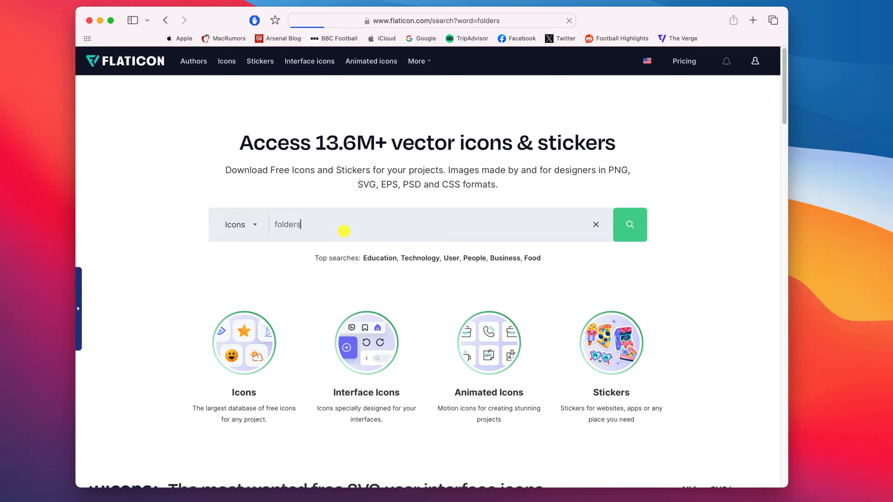
left_click(629, 224)
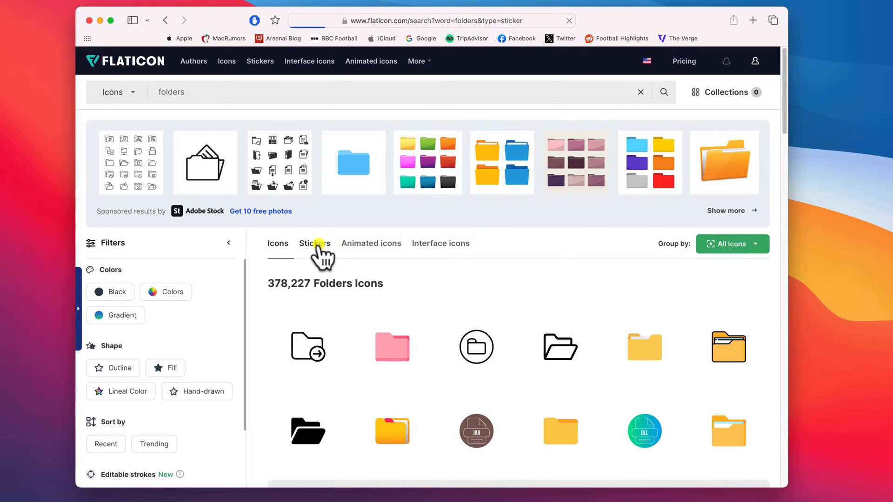
left_click(315, 243)
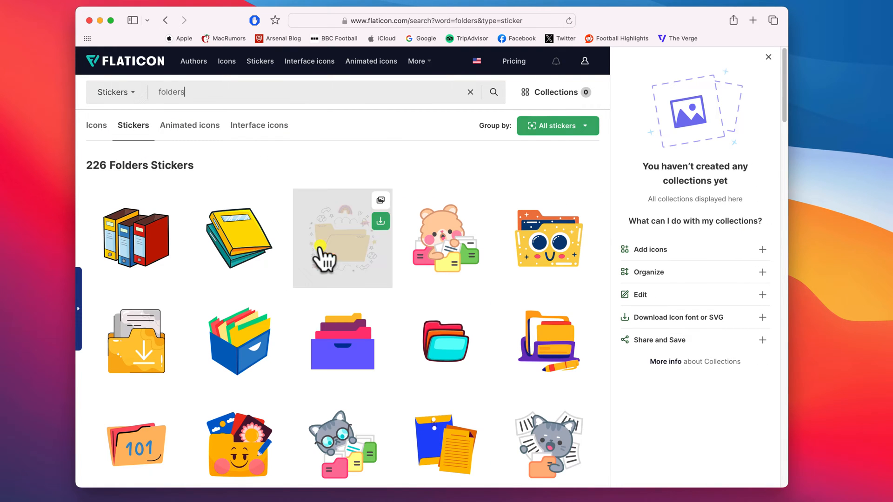
left_click(342, 238)
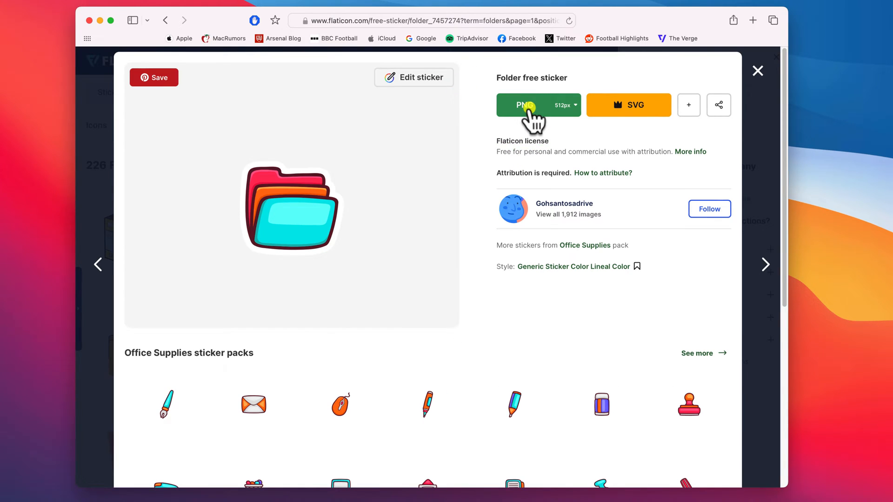
Download the sticker free as a PNG and open folder.png.
left_click(524, 104)
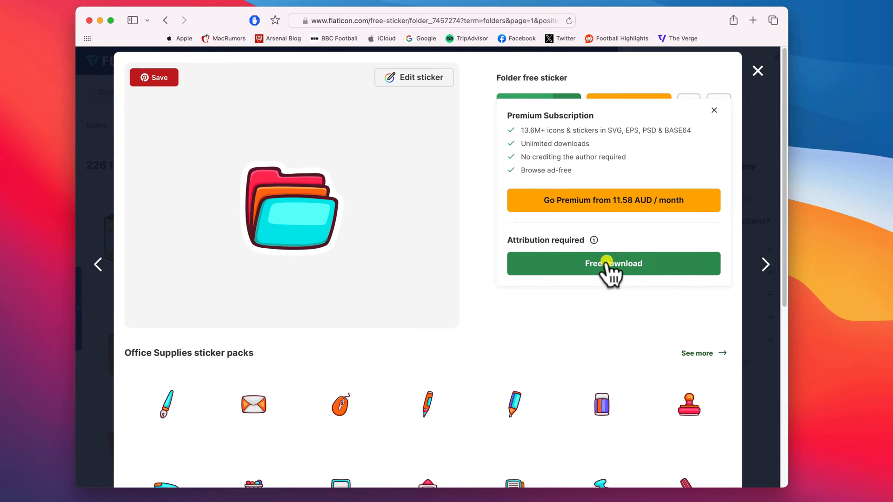
left_click(613, 263)
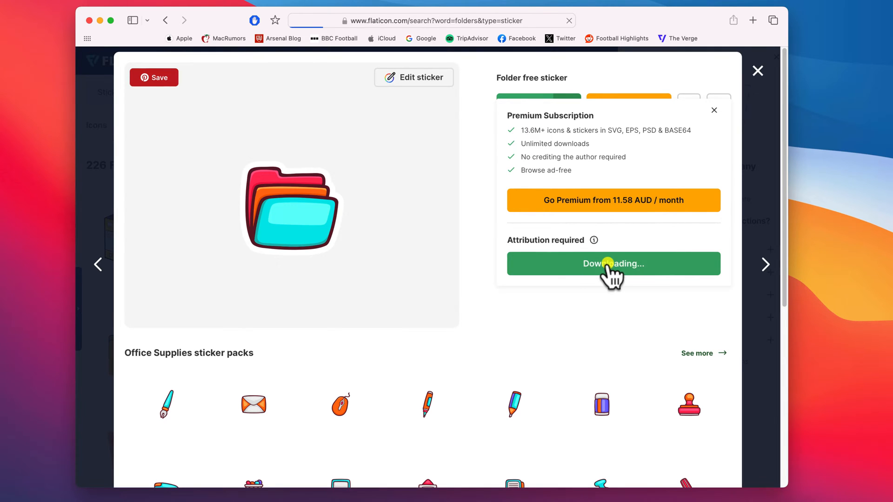
left_click(613, 264)
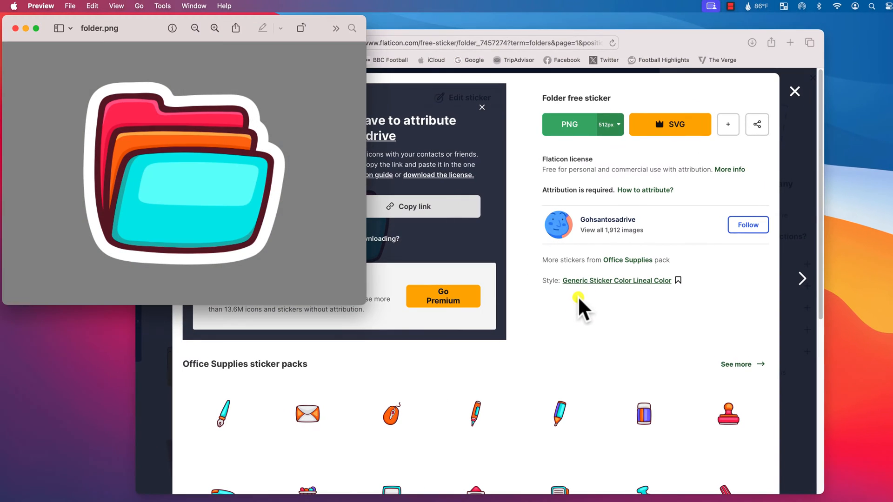
mouse_move(633, 61)
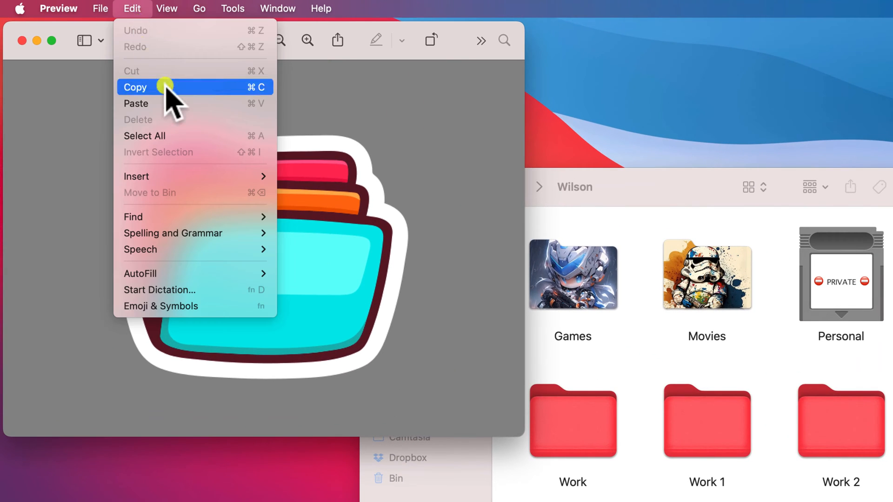
Copy the folder.png sticker image from Preview via Edit > Copy.
left_click(58, 8)
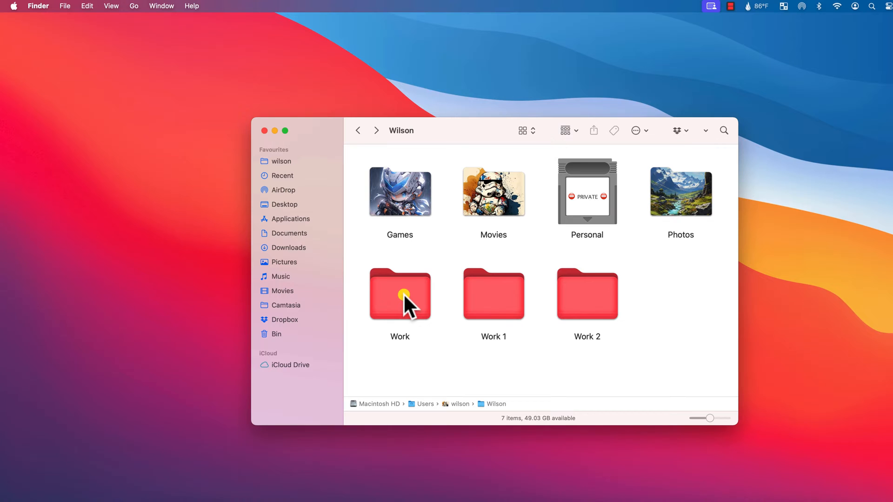
Paste the copied sticker as the Work folder's icon in its Get Info window.
right_click(399, 294)
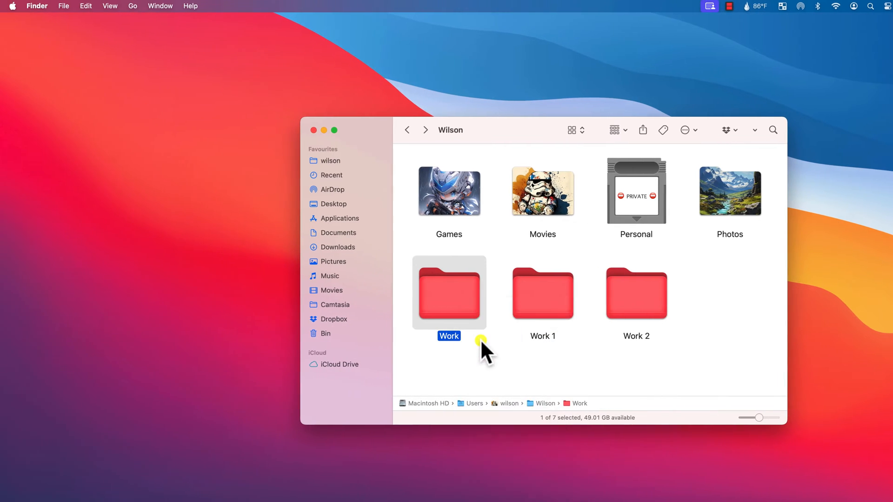
key("cmd+i")
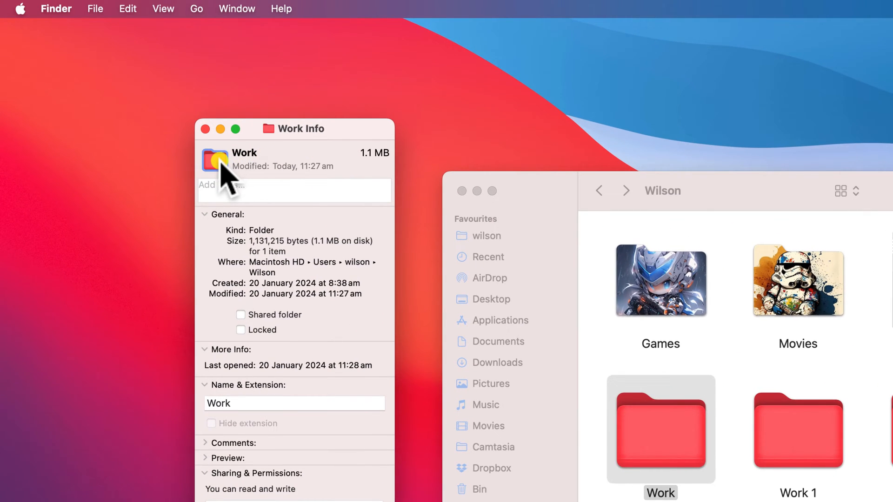
left_click(127, 9)
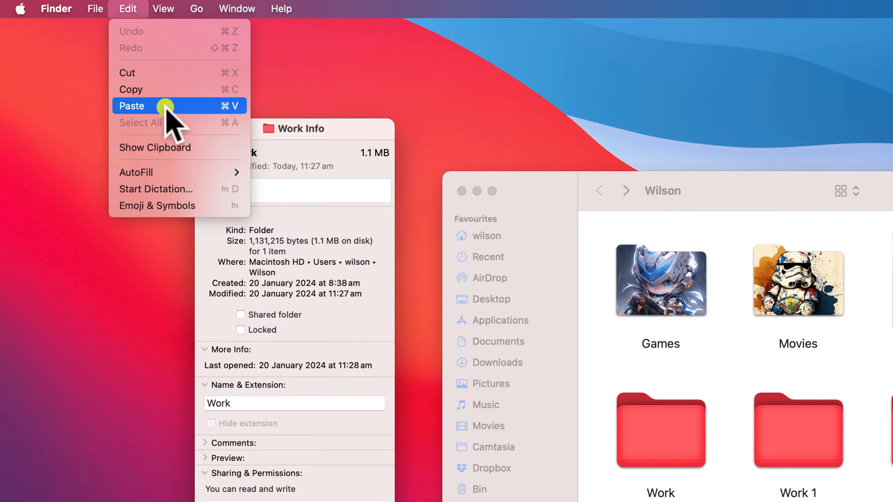
left_click(132, 106)
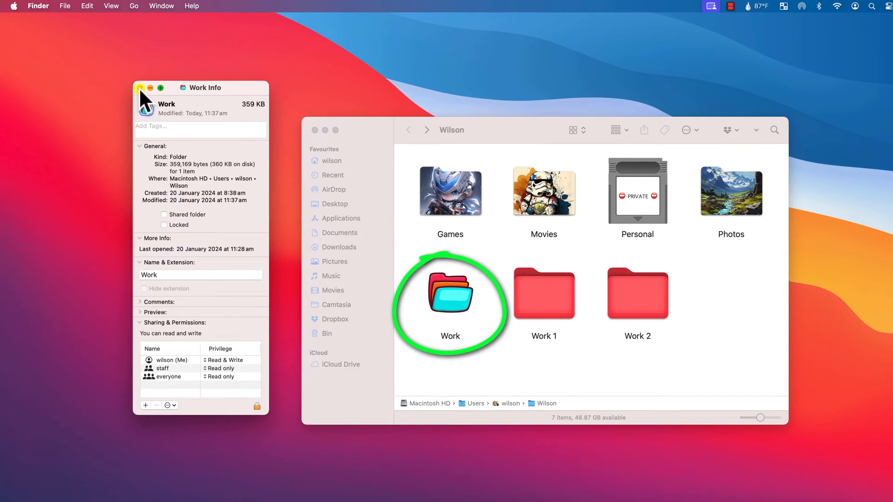
left_click(139, 88)
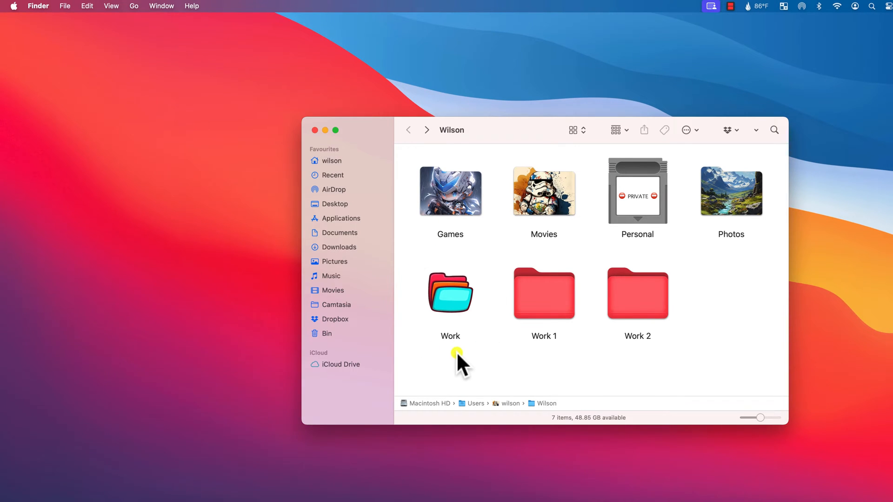
Open 9628322.png from Downloads in Preview and use its Edit menu.
left_click(339, 247)
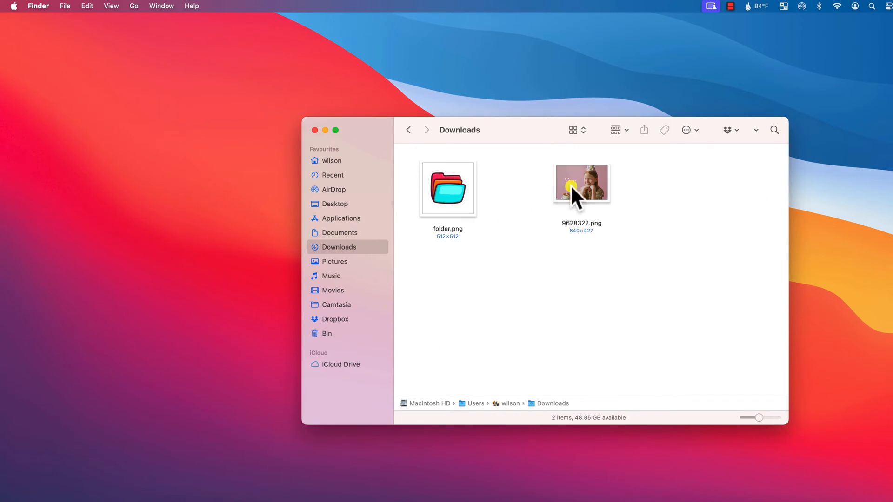
double_click(581, 182)
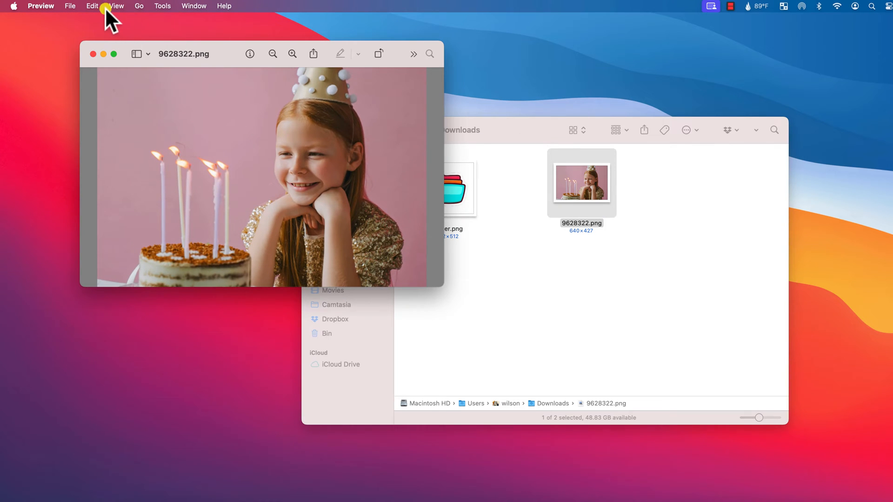
left_click(92, 6)
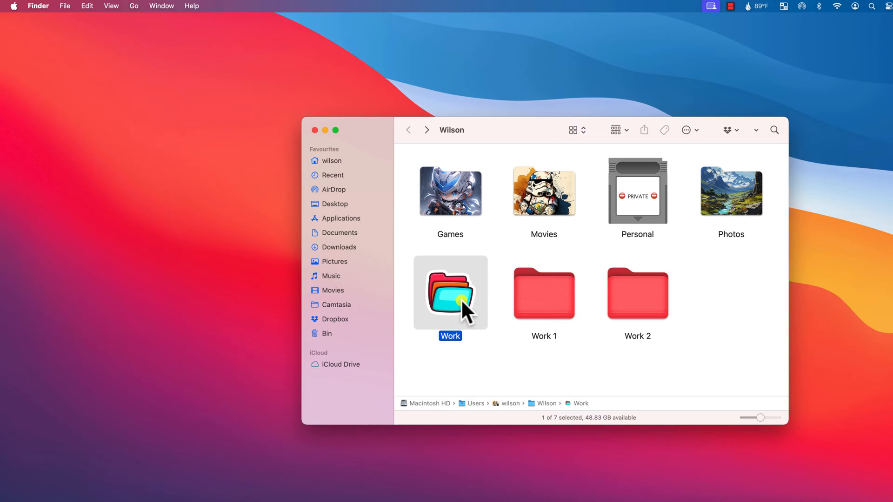
Open Get Info for the Work folder showing its layered sticker icon.
key("cmd+i")
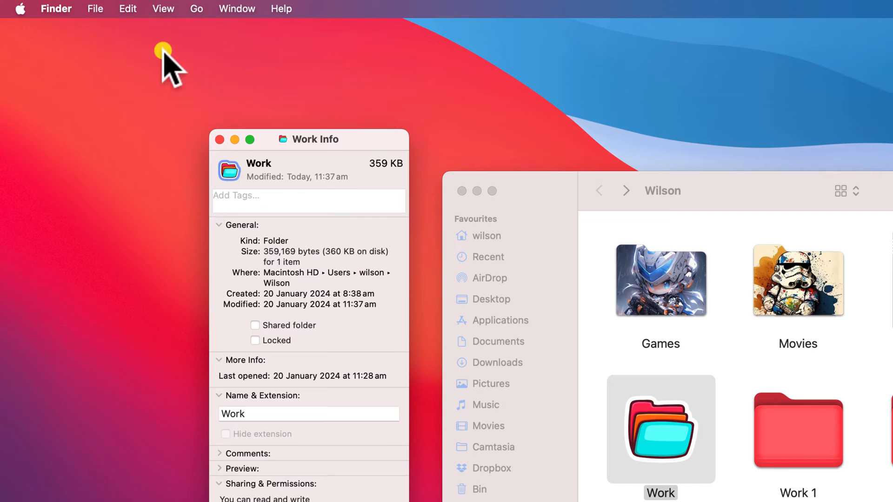
right_click(162, 61)
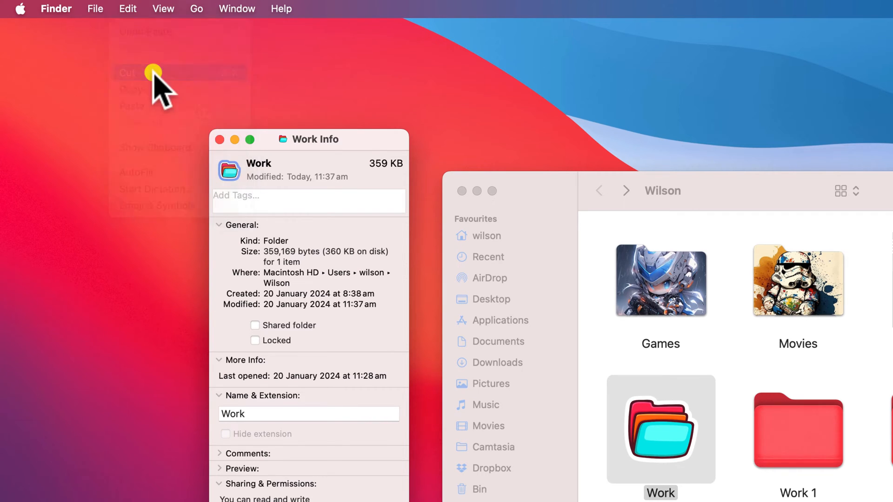